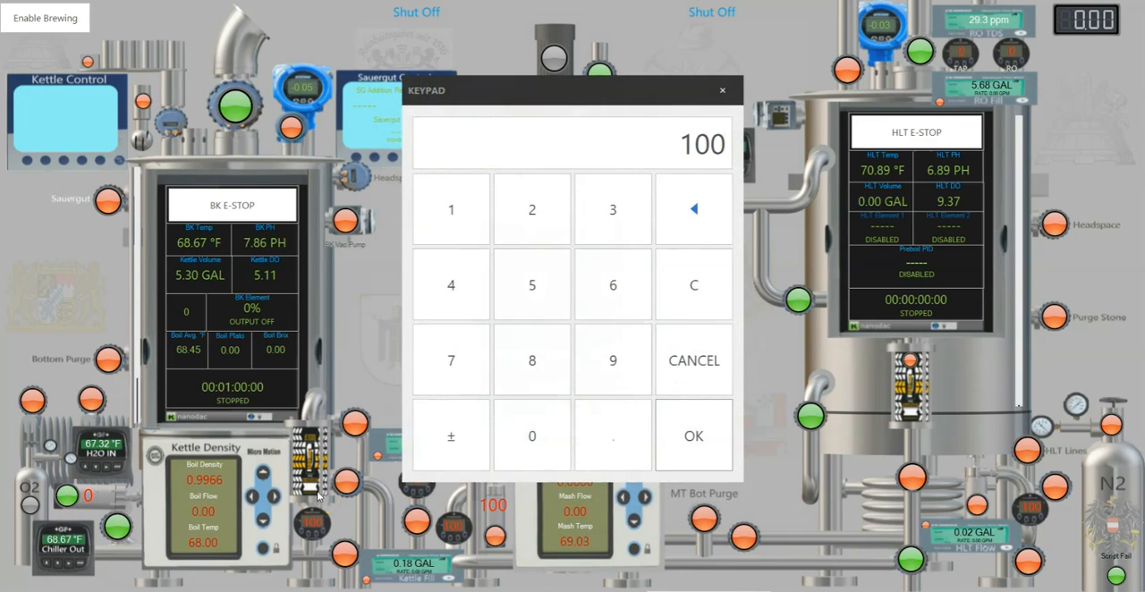
Step: Confirm 100% kettle pump speed on the keypad, sending Boil Flow toward 2.70
left_click(693, 435)
type("30")
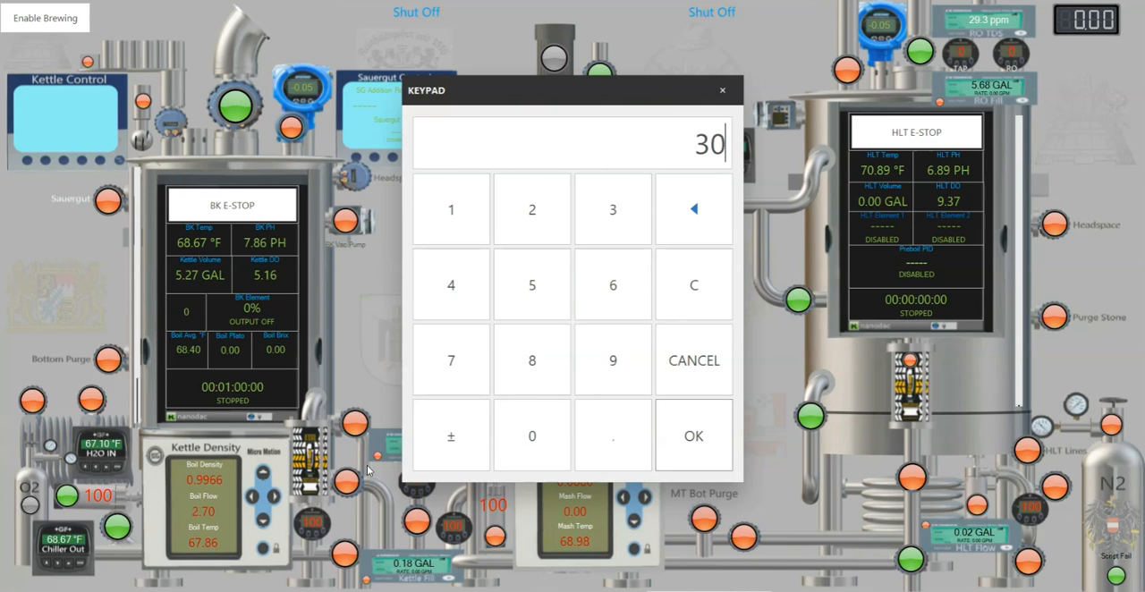
Step: Apply 30% kettle pump speed so Boil Flow drops to about 1.09
left_click(694, 435)
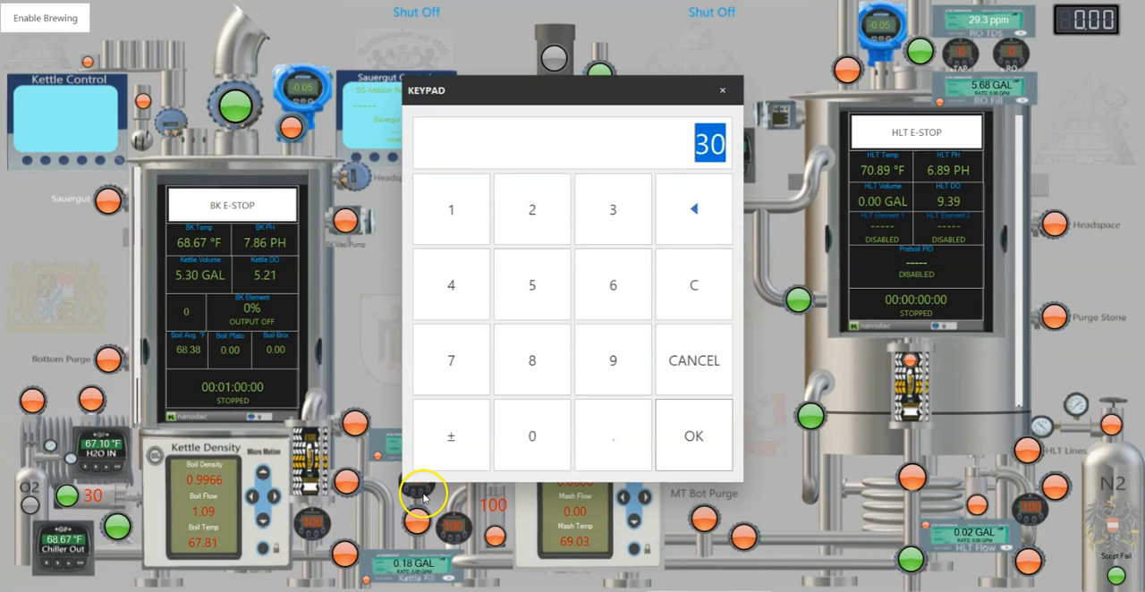
Step: Lower the kettle pump speed to 20%, then 15%, bringing Boil Flow near 0.20
left_click(694, 434)
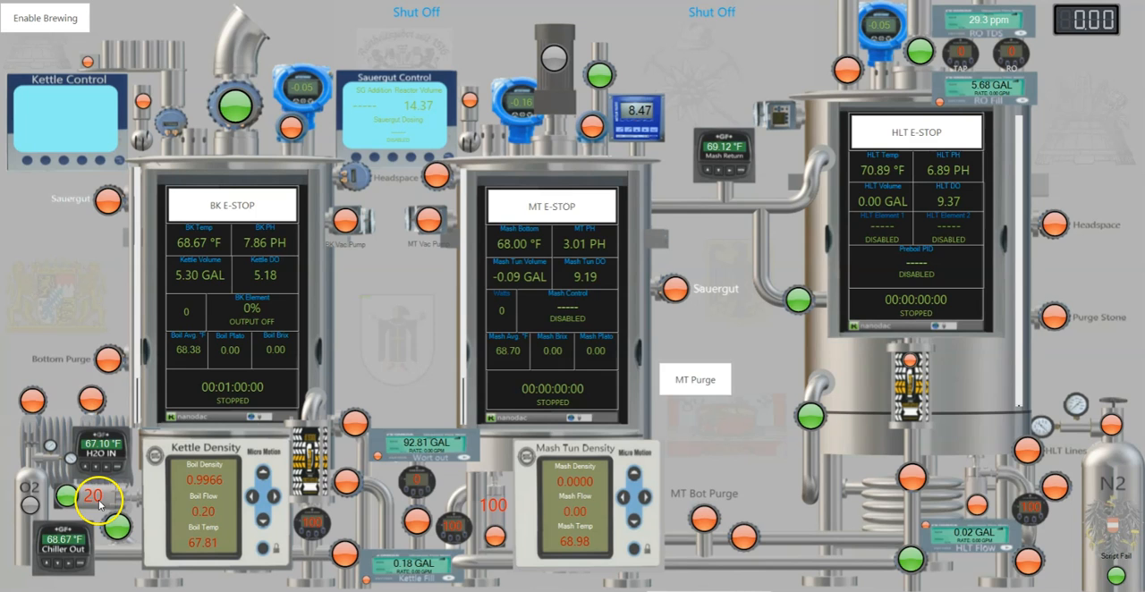
left_click(93, 496)
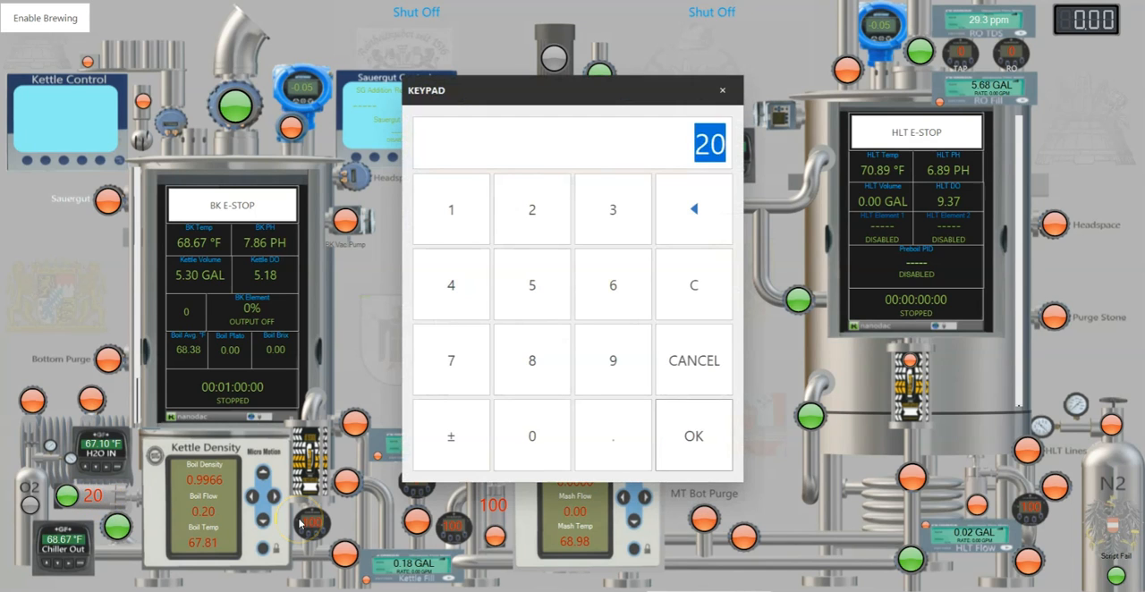
left_click(694, 435)
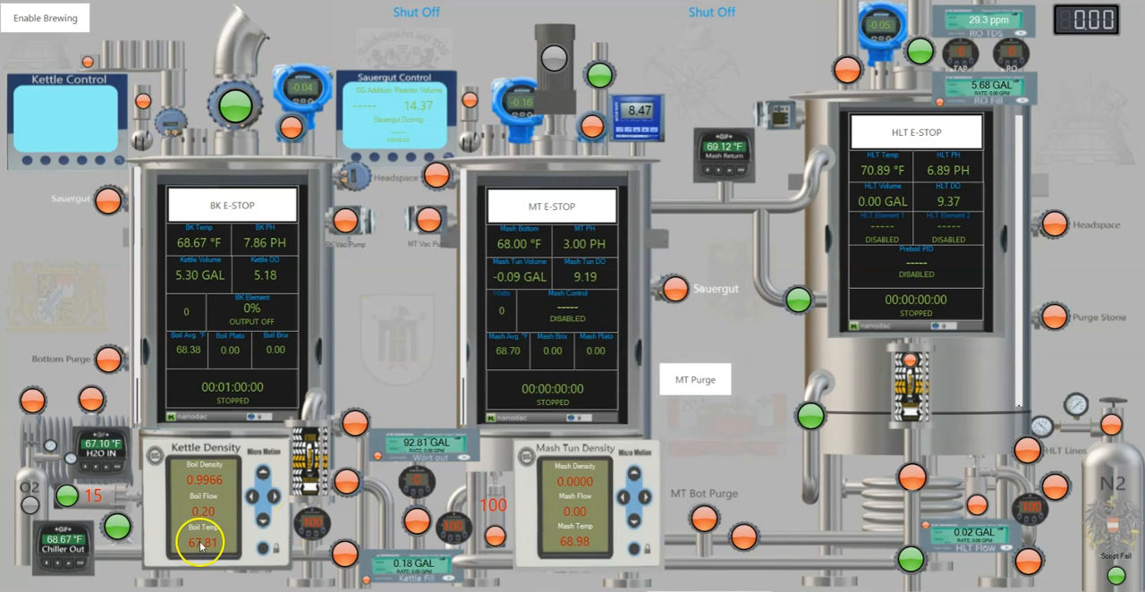